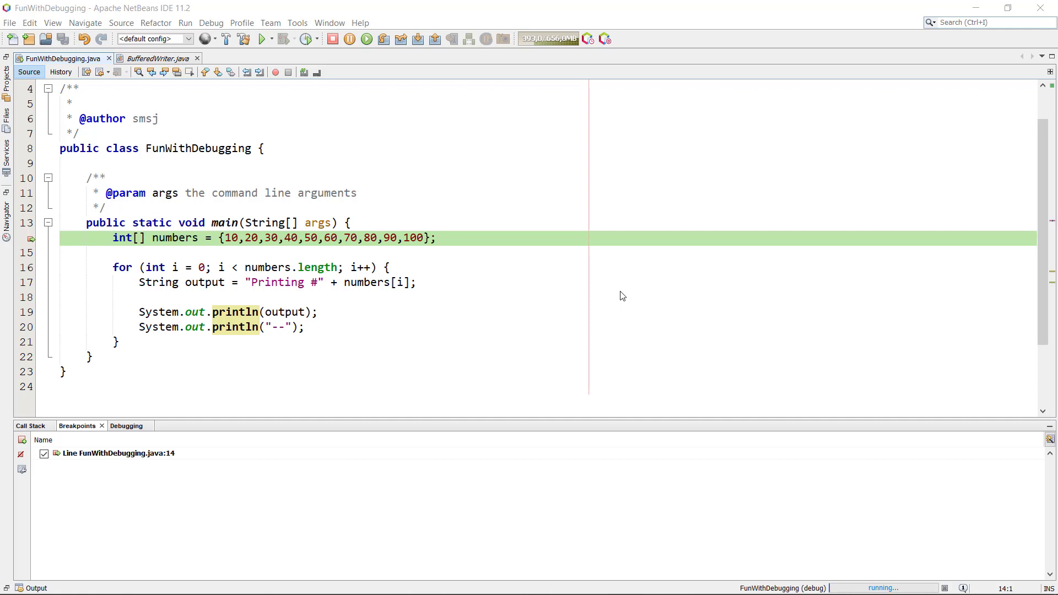
pyautogui.moveTo(50, 261)
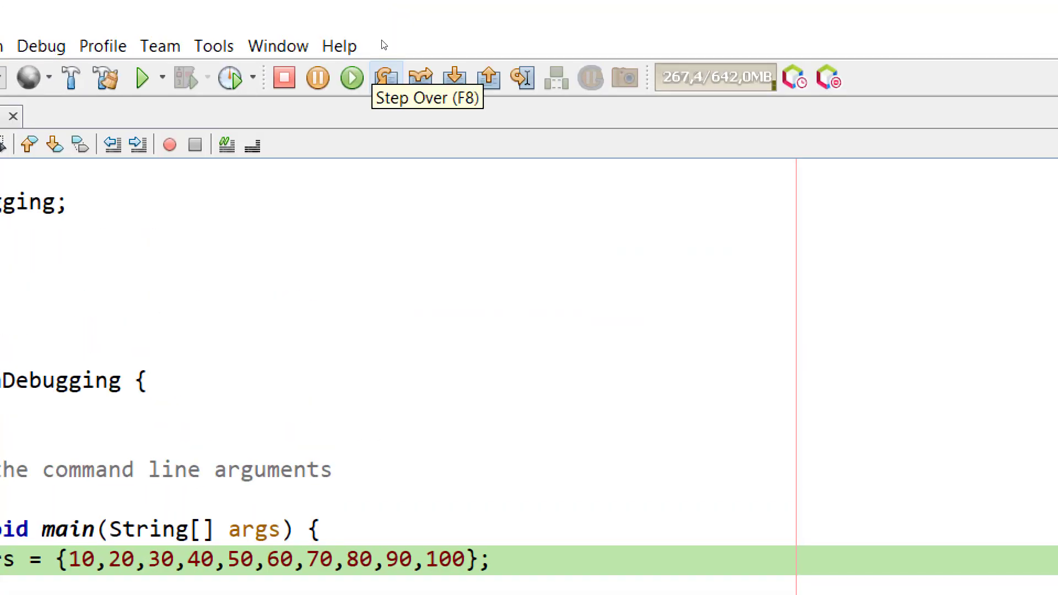
pyautogui.moveTo(420, 76)
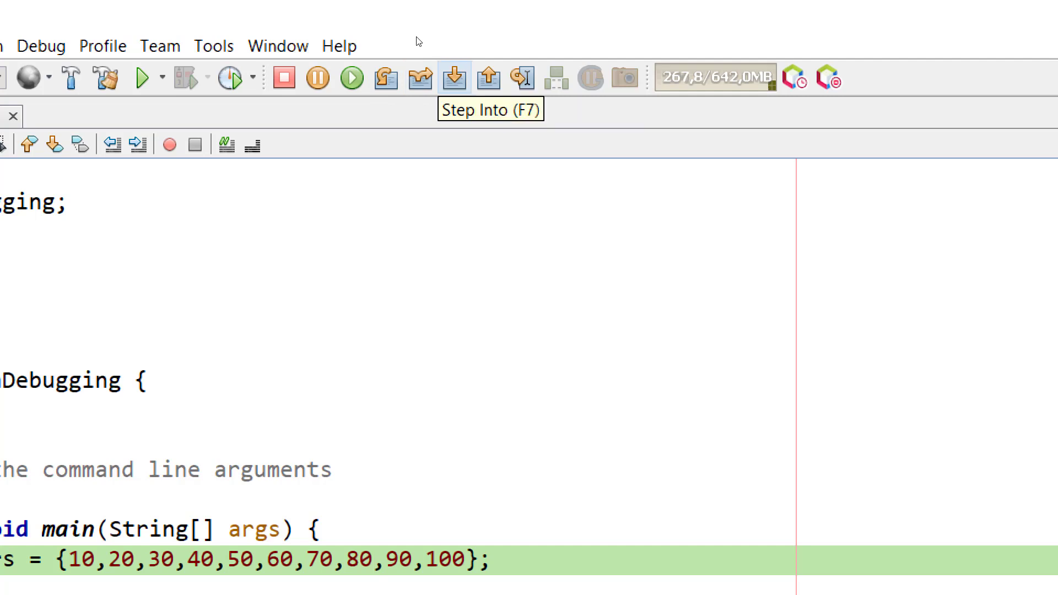
# Step over the loop statements until the debugger pauses on line 20's println("--").
pyautogui.scroll(3)
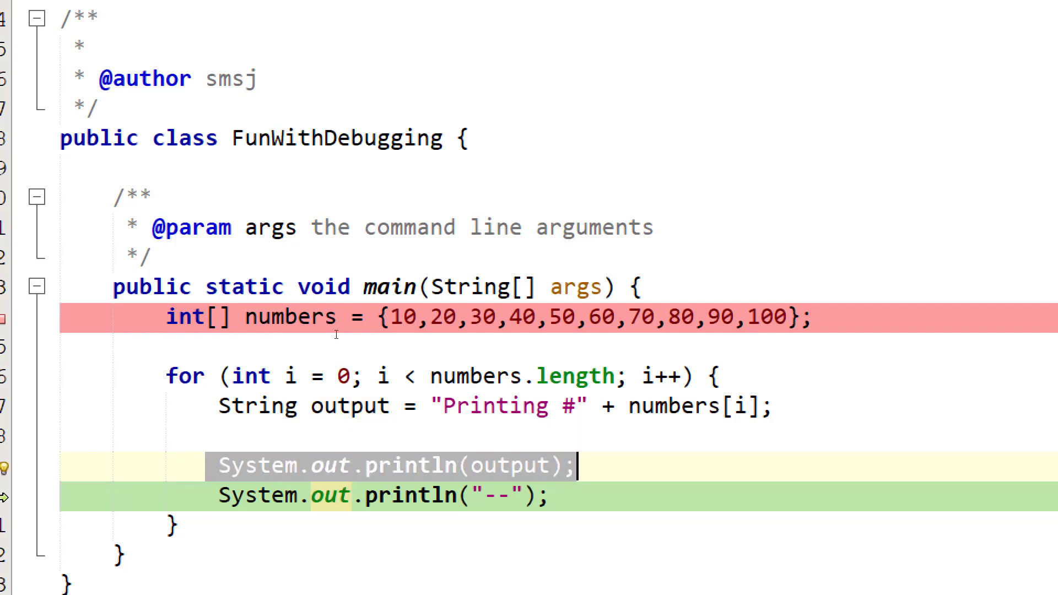
pyautogui.moveTo(281, 341)
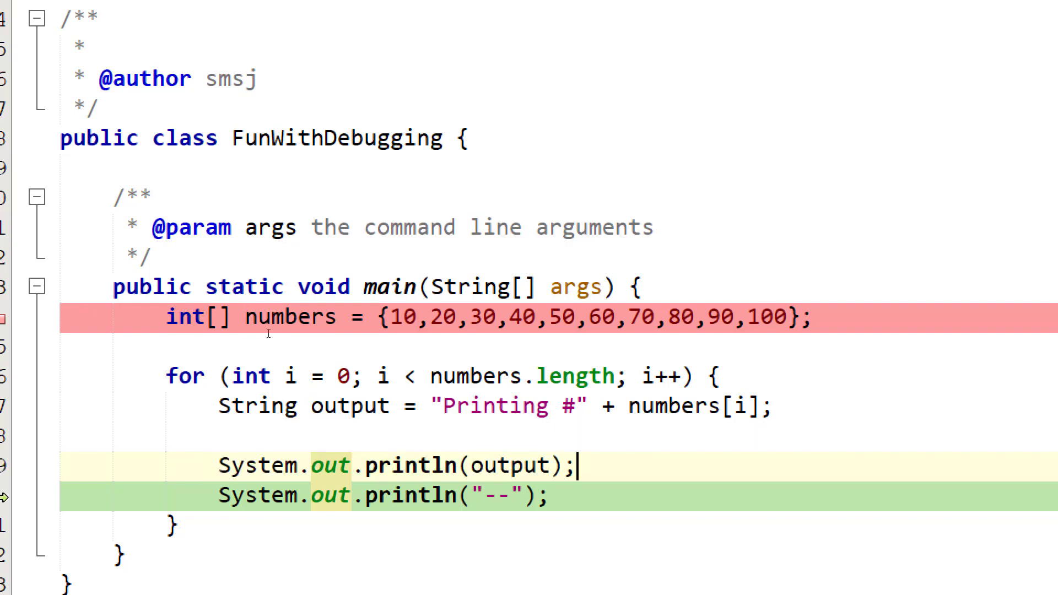
pyautogui.doubleClick(512, 464)
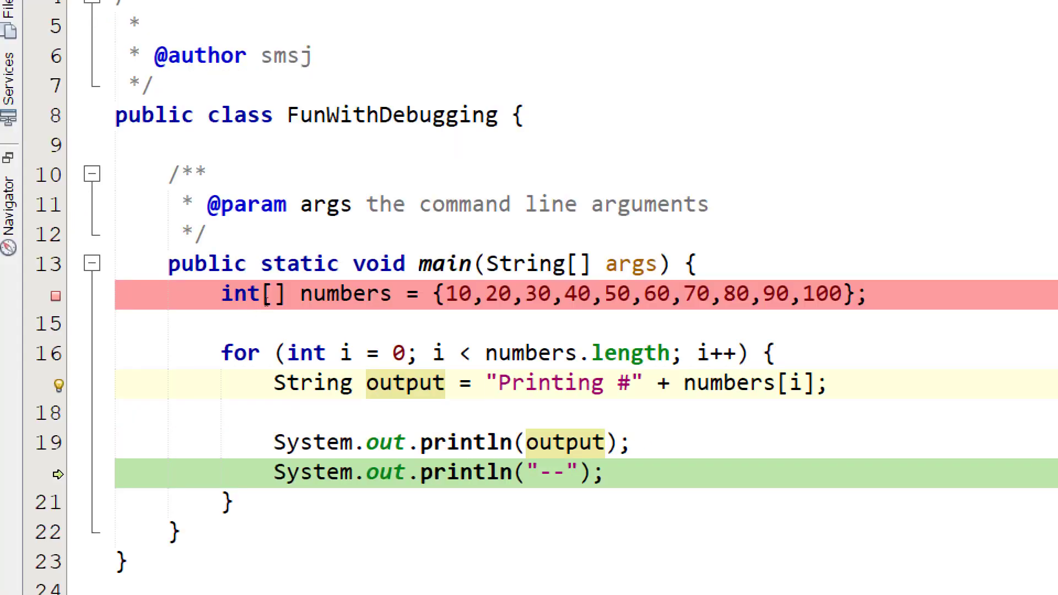
pyautogui.click(485, 383)
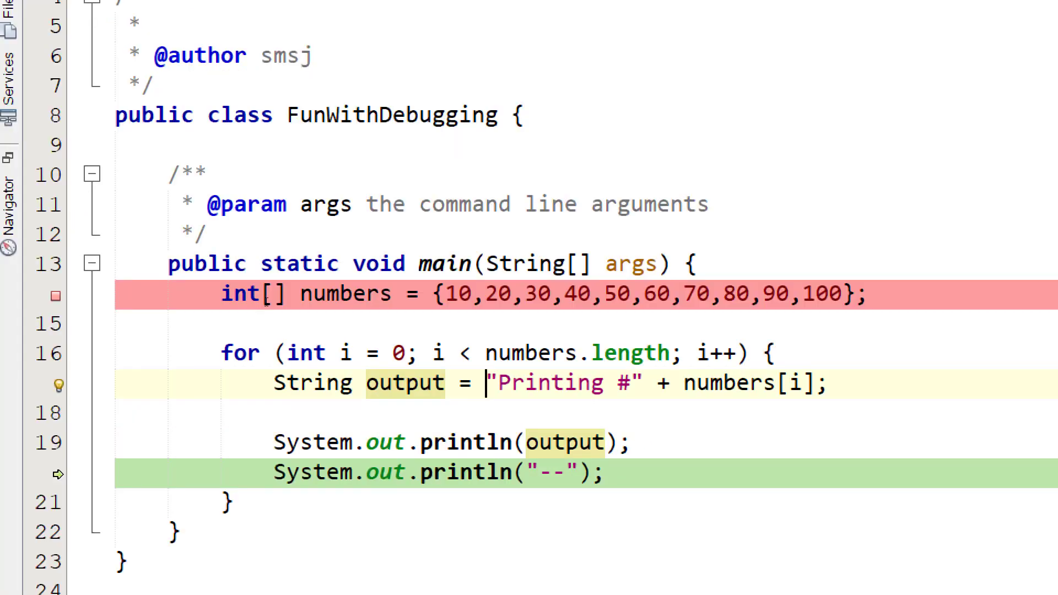
pyautogui.moveTo(346, 293)
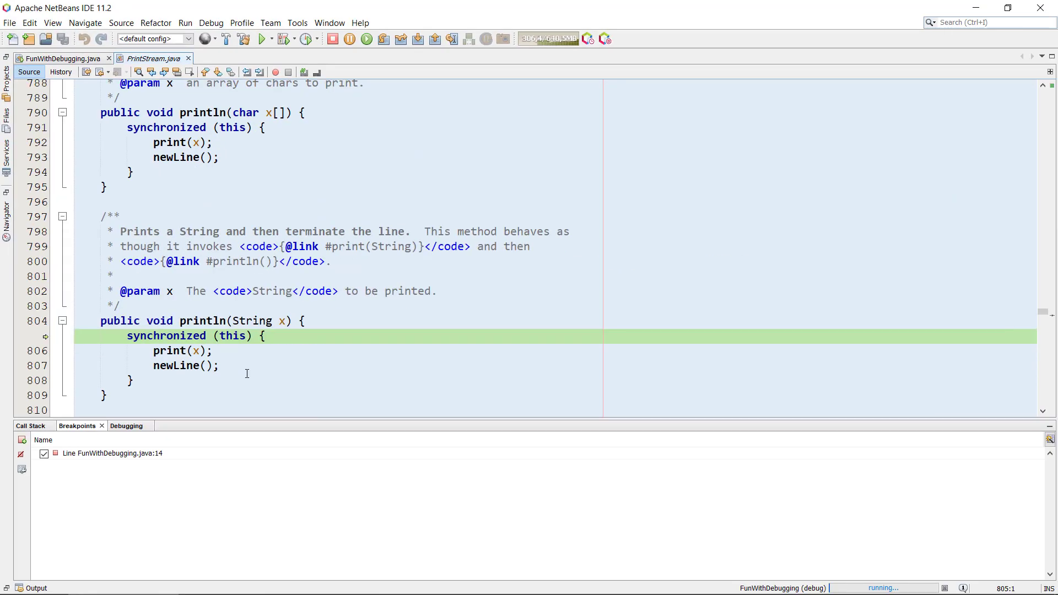
pyautogui.moveTo(400, 75)
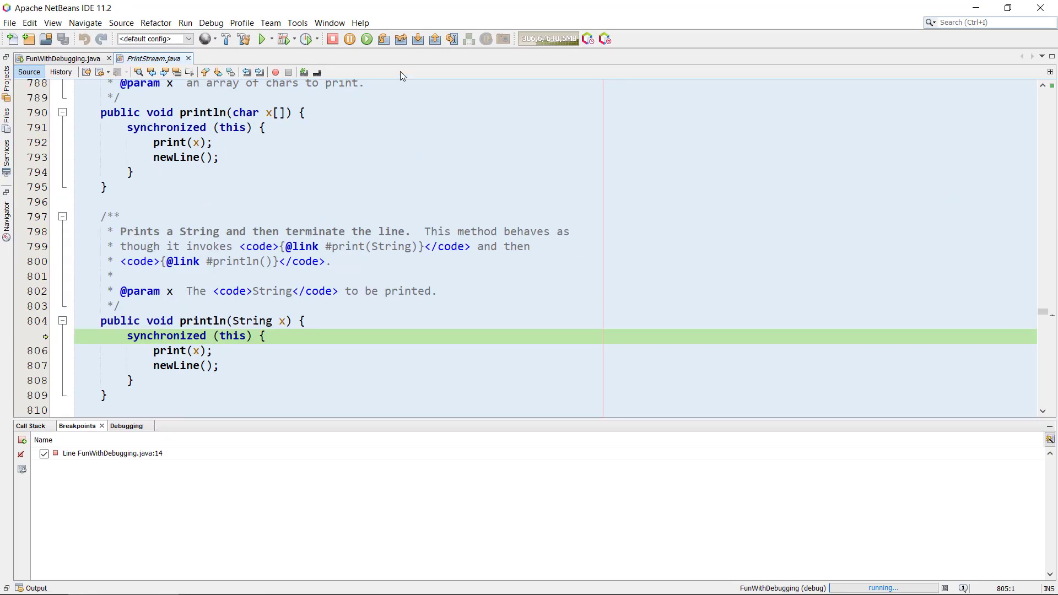
pyautogui.moveTo(417, 38)
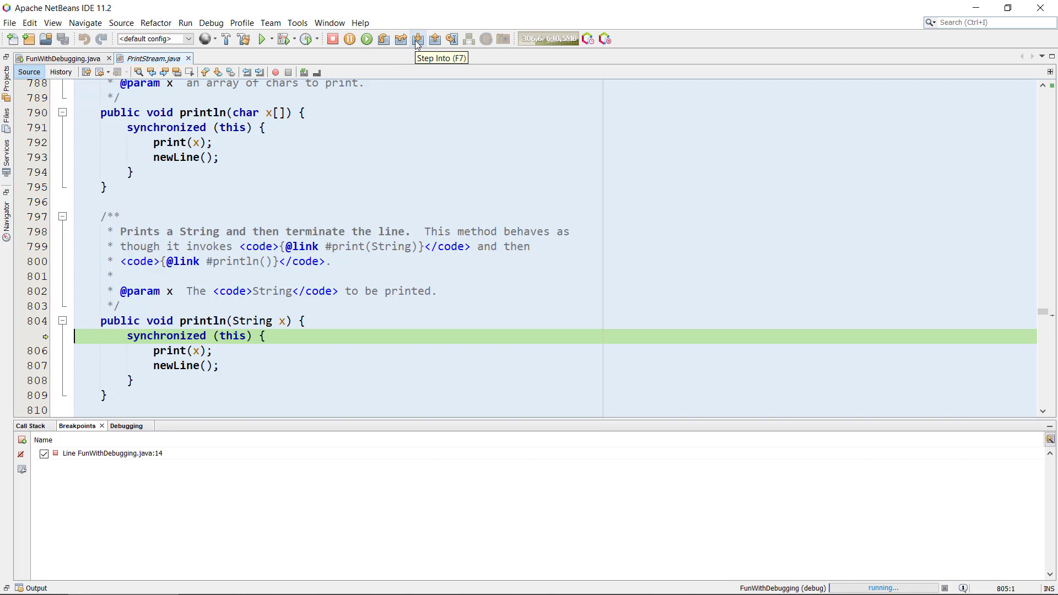
pyautogui.moveTo(151, 410)
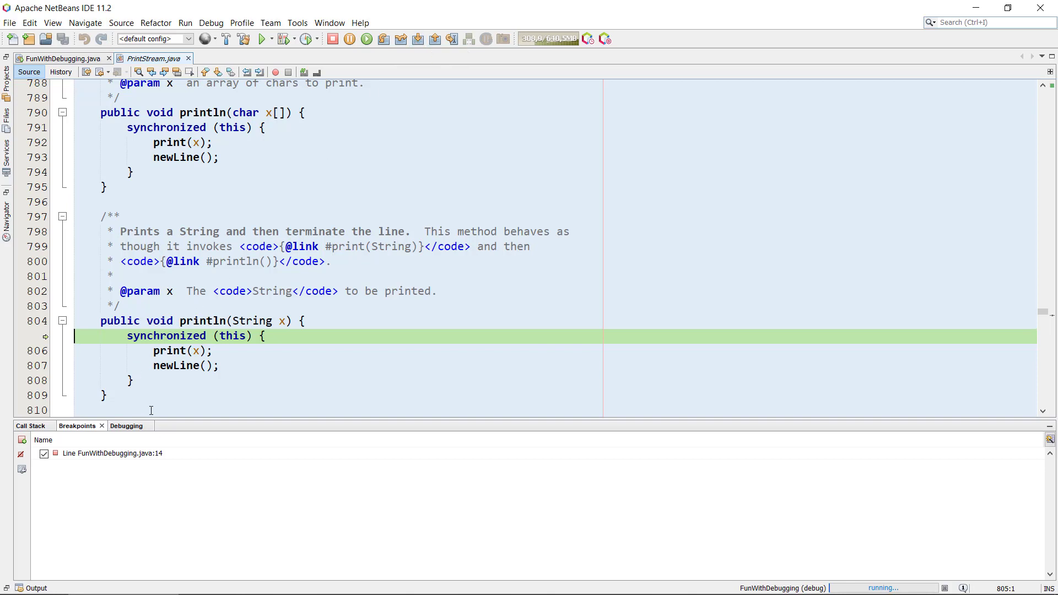
pyautogui.moveTo(226, 295)
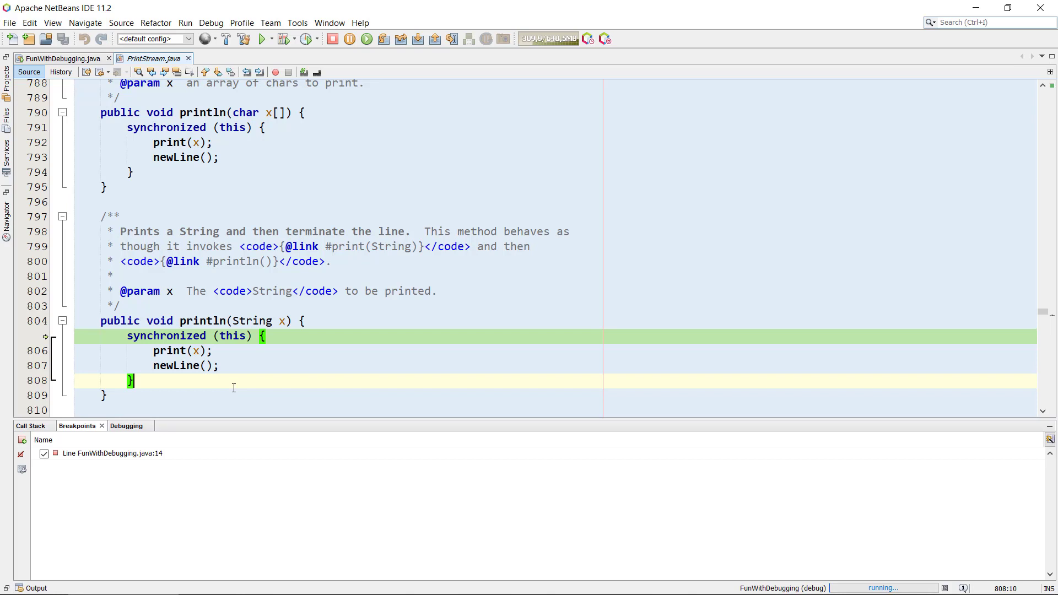
# Step into the println call to reach PrintStream.println source at line 805.
pyautogui.click(285, 38)
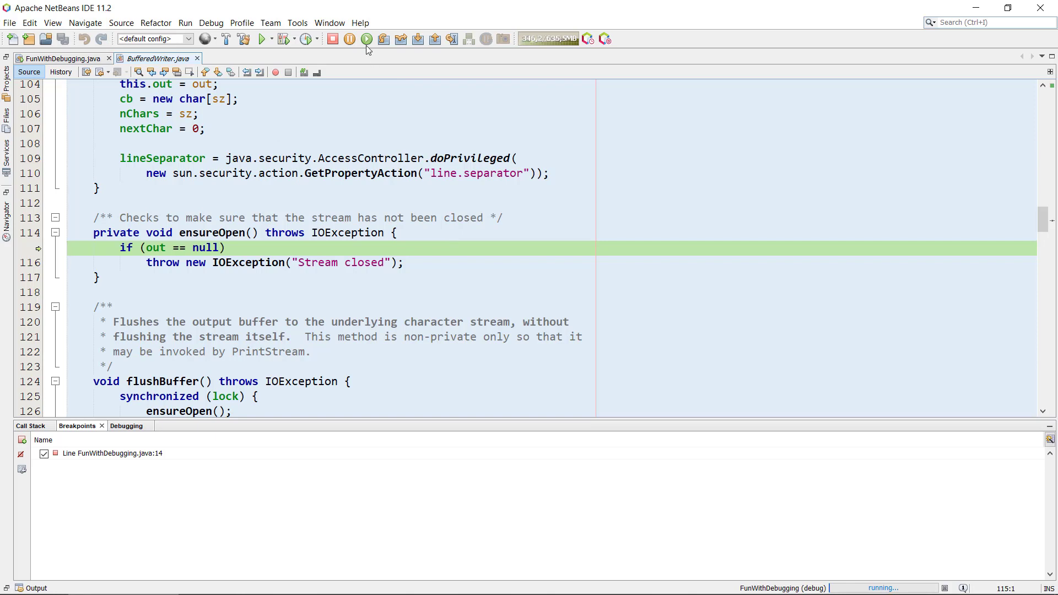
pyautogui.moveTo(368, 39)
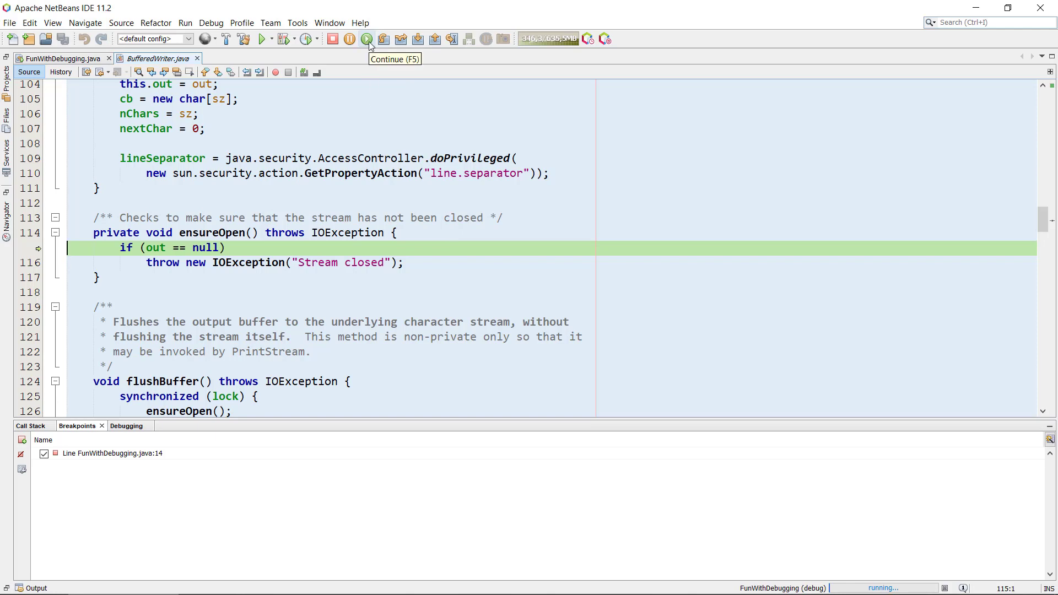
pyautogui.moveTo(417, 38)
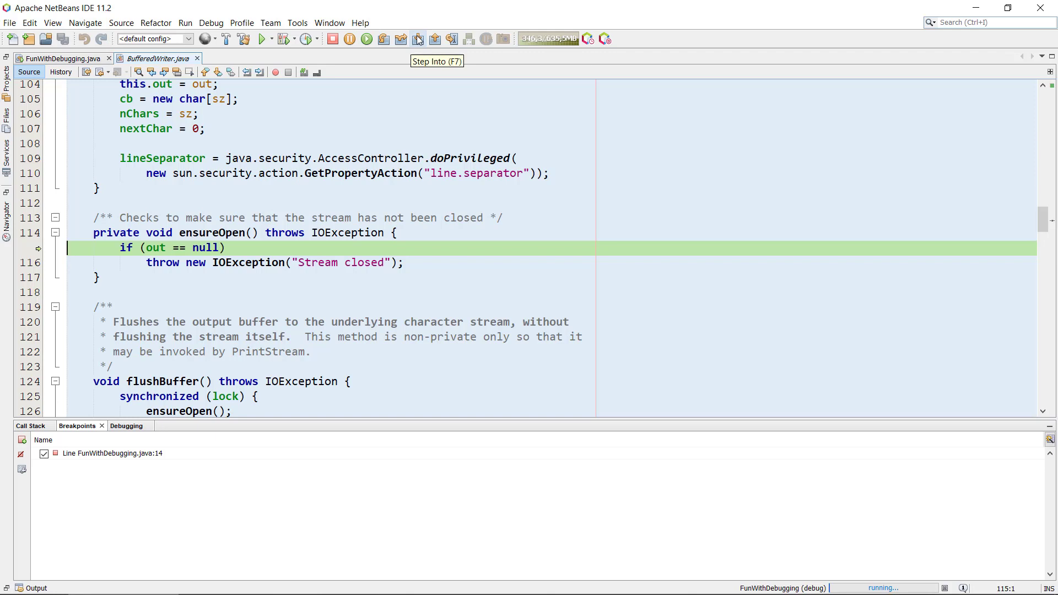
pyautogui.moveTo(195, 182)
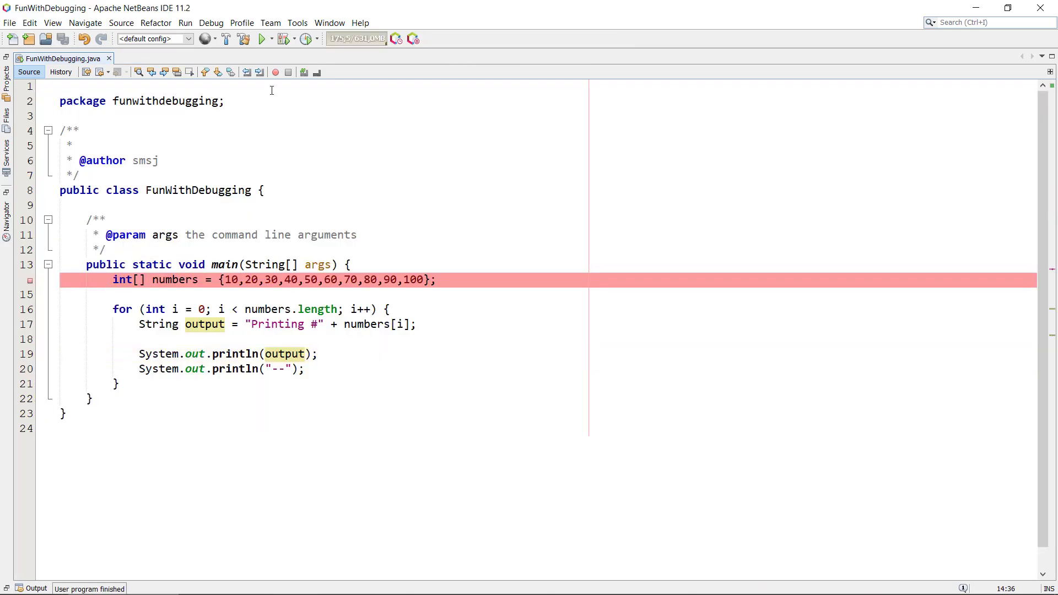
# Relaunch the FunWithDebugging debug session, pausing at the line 14 breakpoint.
pyautogui.click(261, 39)
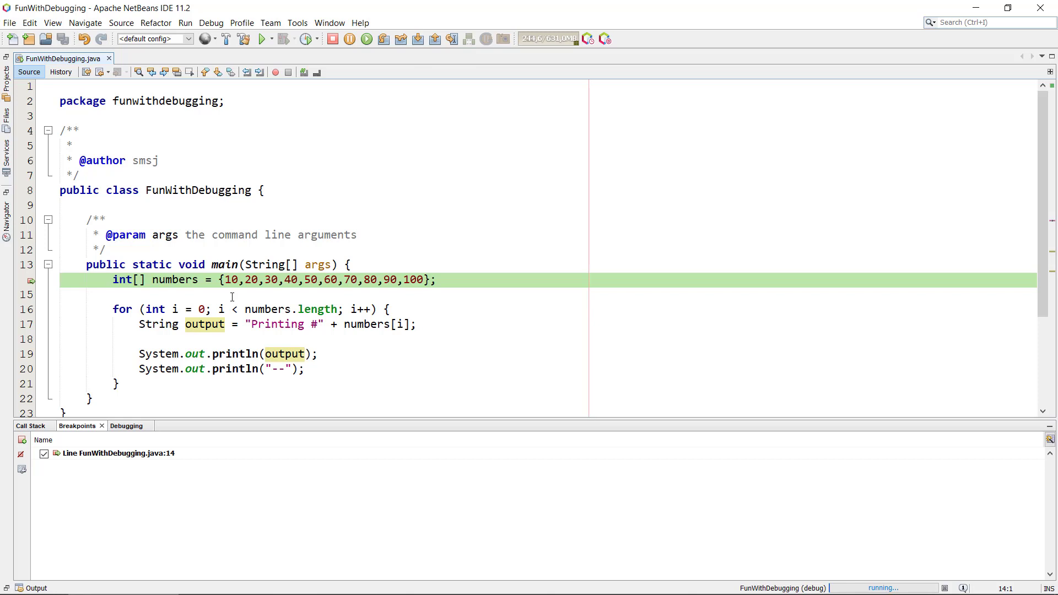
# Show the Call Stack and select the FunWithDebugging.main:14 frame.
pyautogui.click(311, 368)
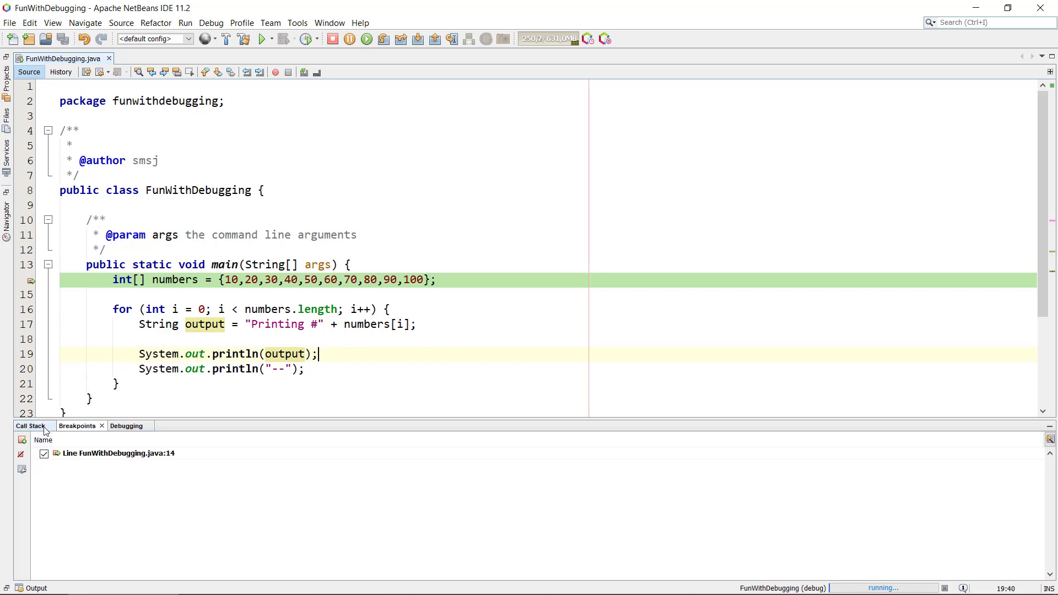
pyautogui.click(30, 426)
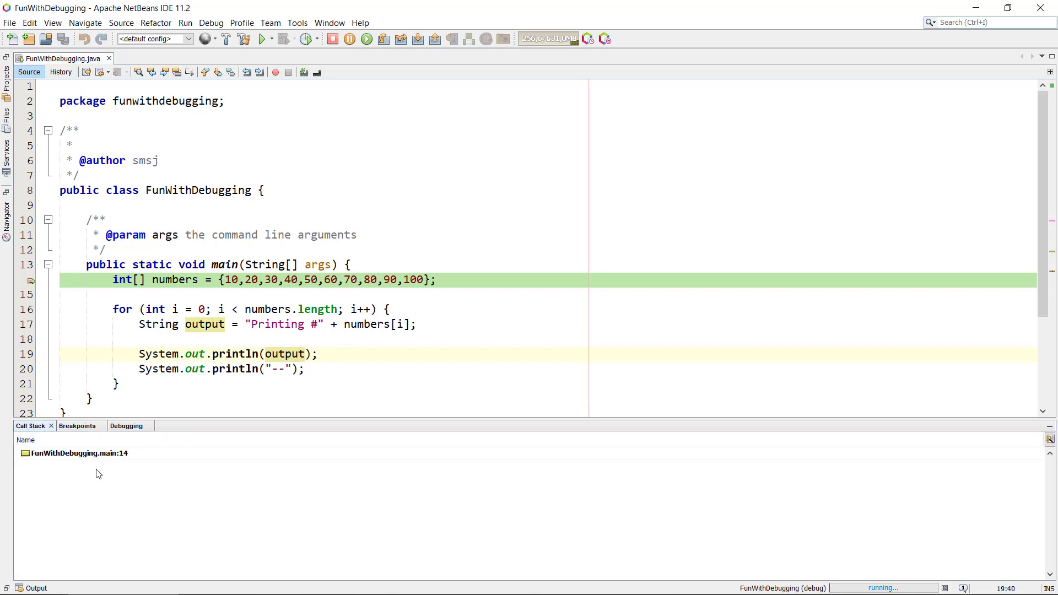
pyautogui.click(77, 453)
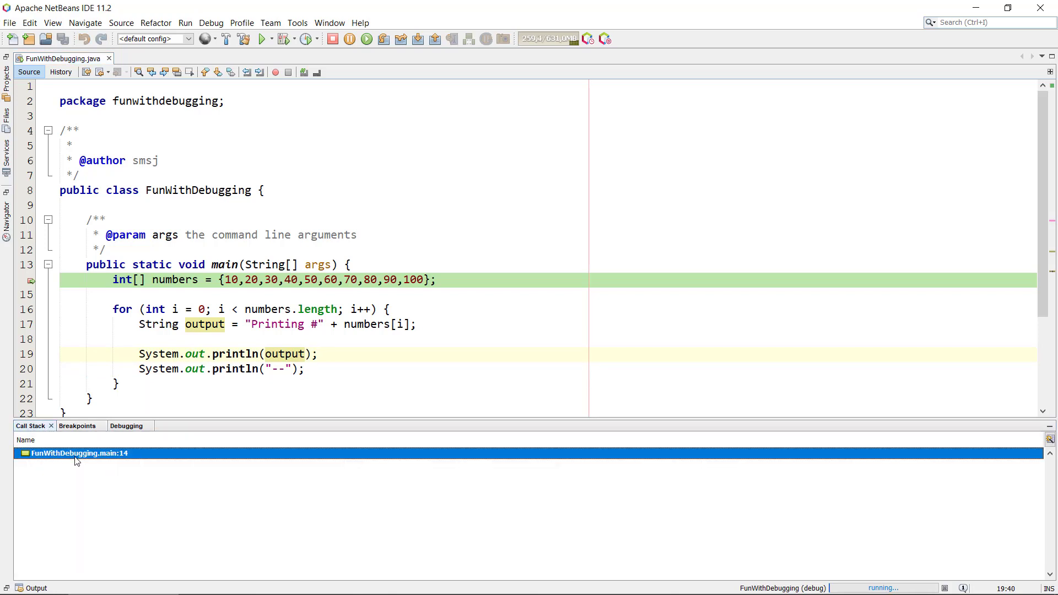
pyautogui.moveTo(142, 450)
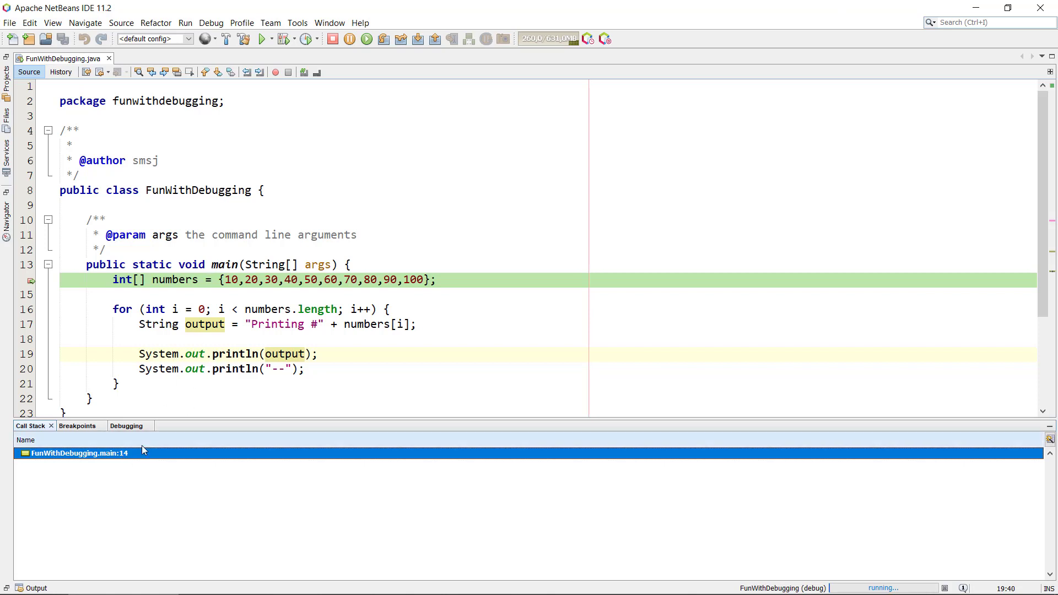
pyautogui.moveTo(102, 438)
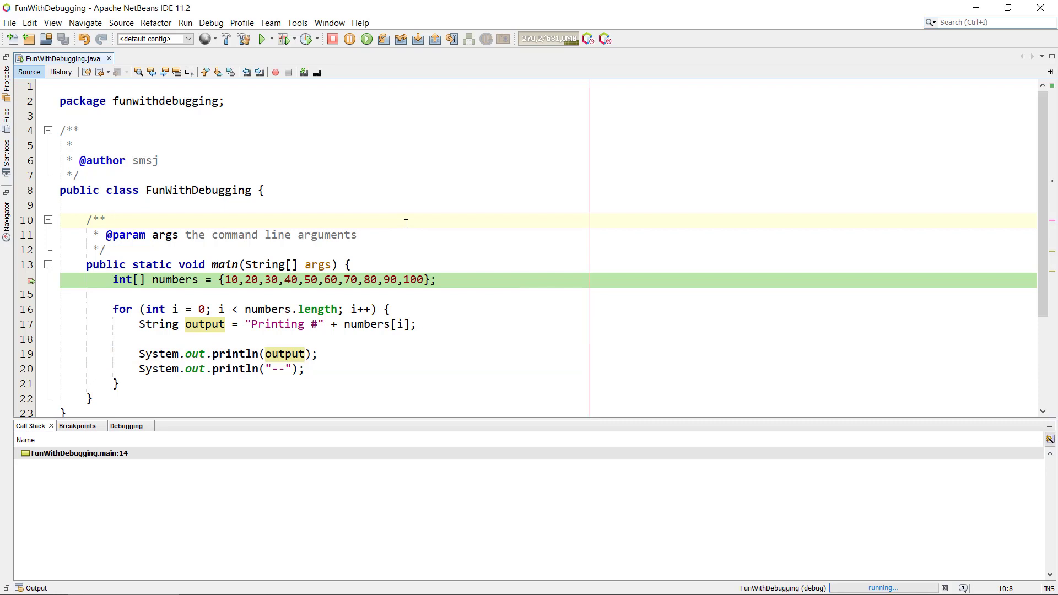
pyautogui.click(106, 220)
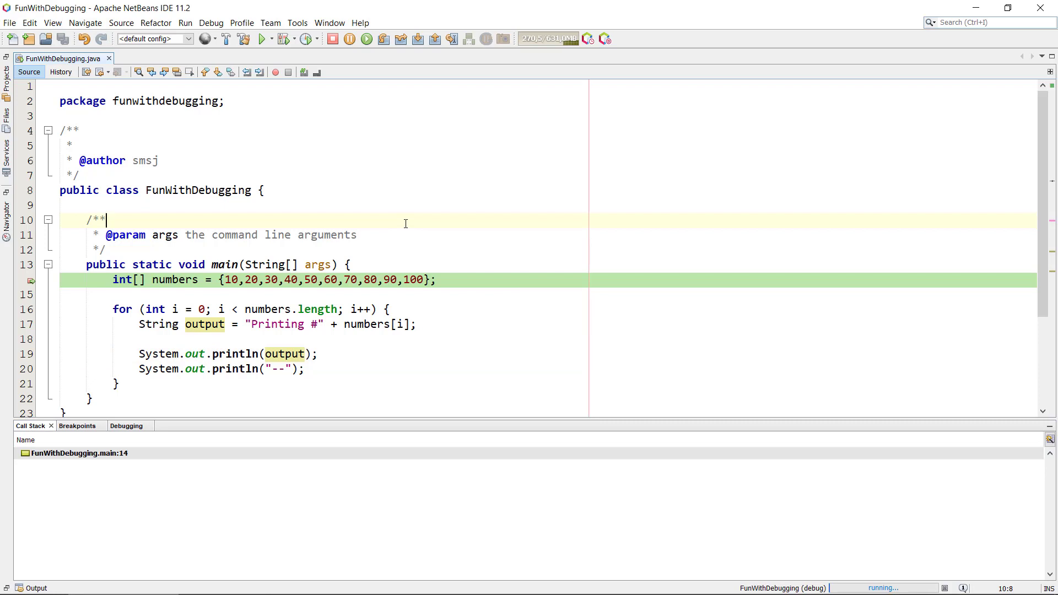